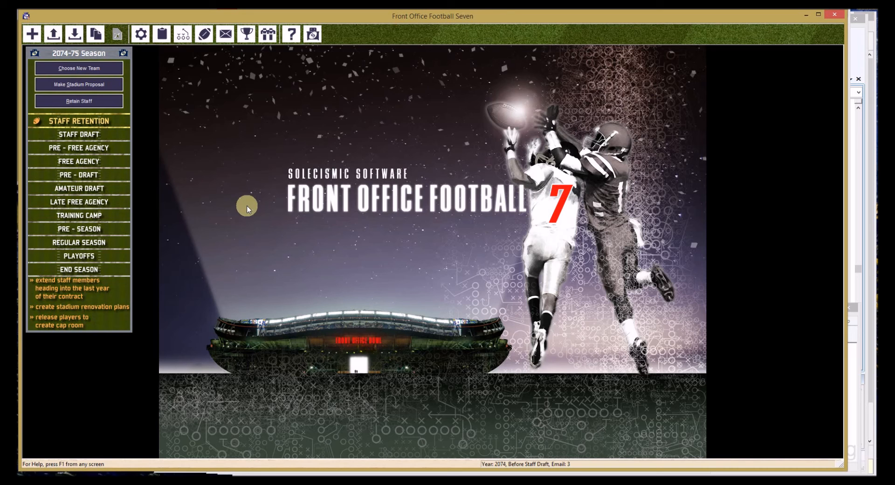
pyautogui.moveTo(108, 267)
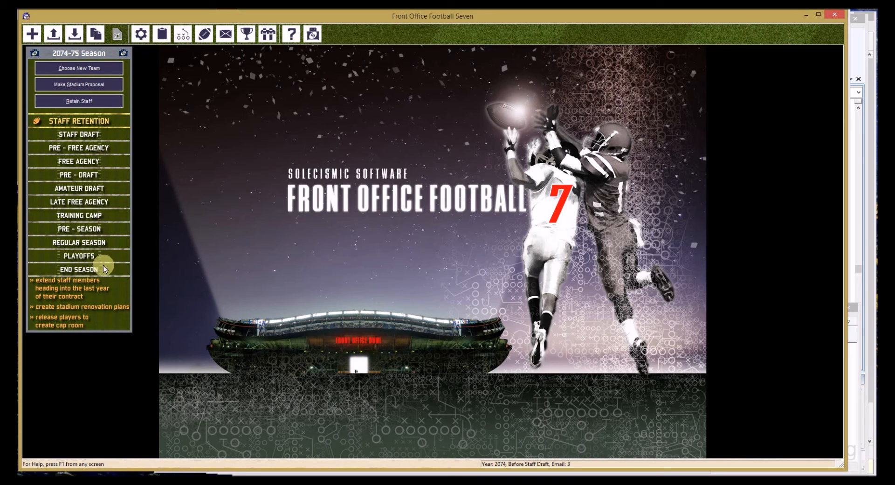
pyautogui.moveTo(91, 121)
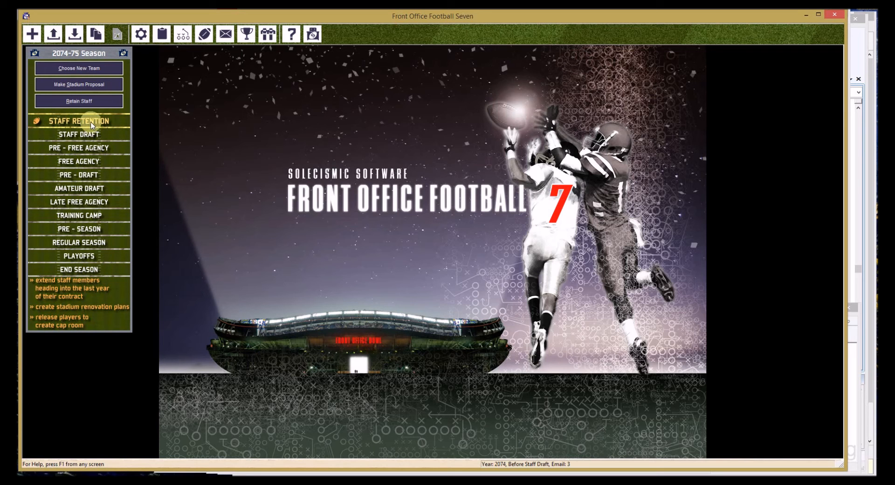
pyautogui.moveTo(79, 241)
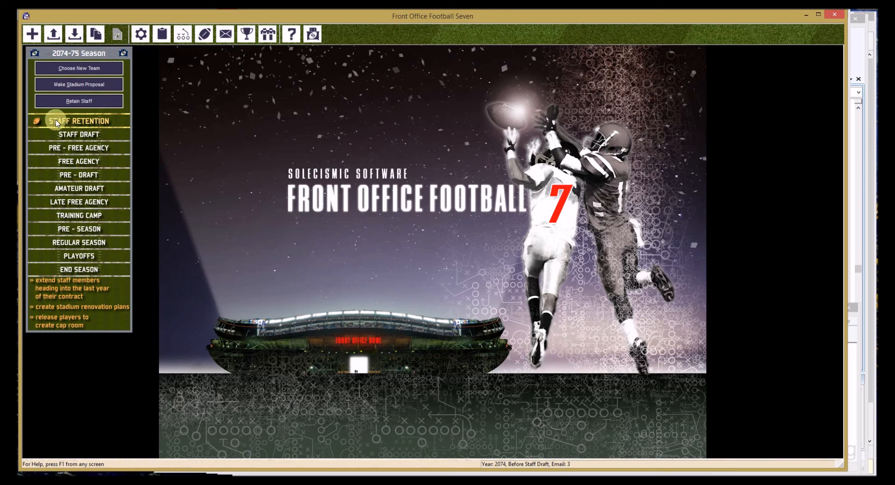
pyautogui.moveTo(68, 304)
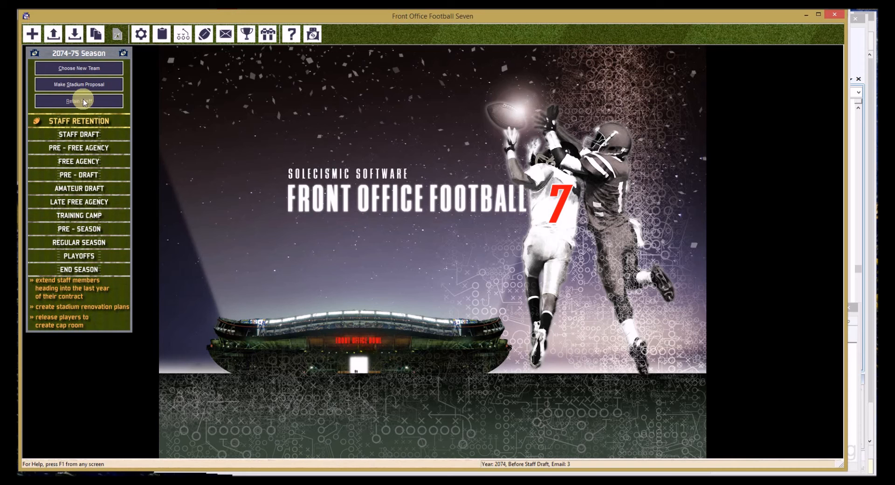
pyautogui.moveTo(118, 104)
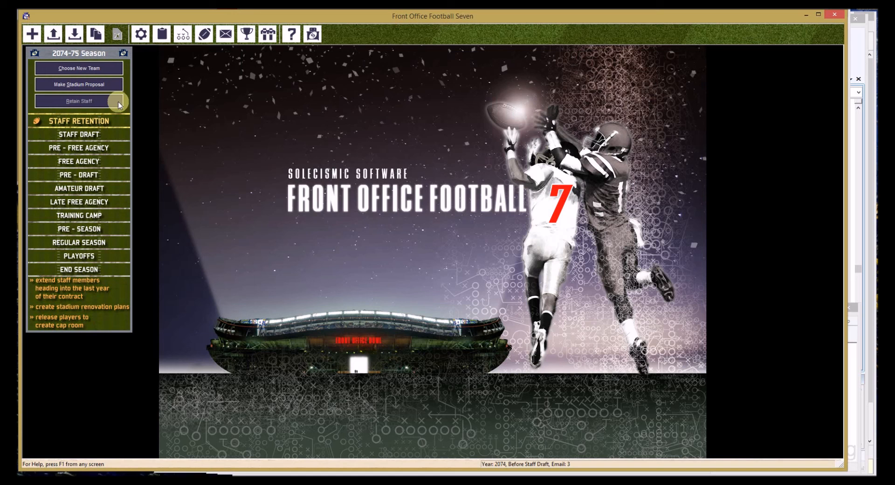
pyautogui.moveTo(121, 119)
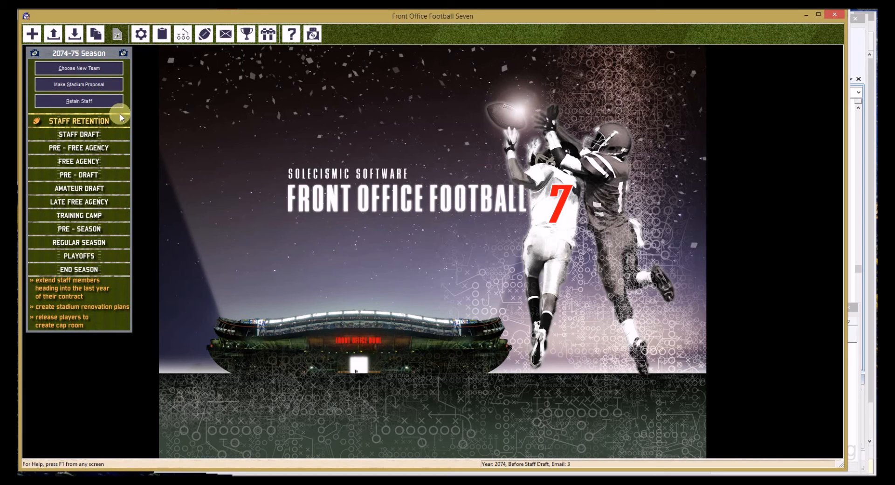
pyautogui.moveTo(103, 348)
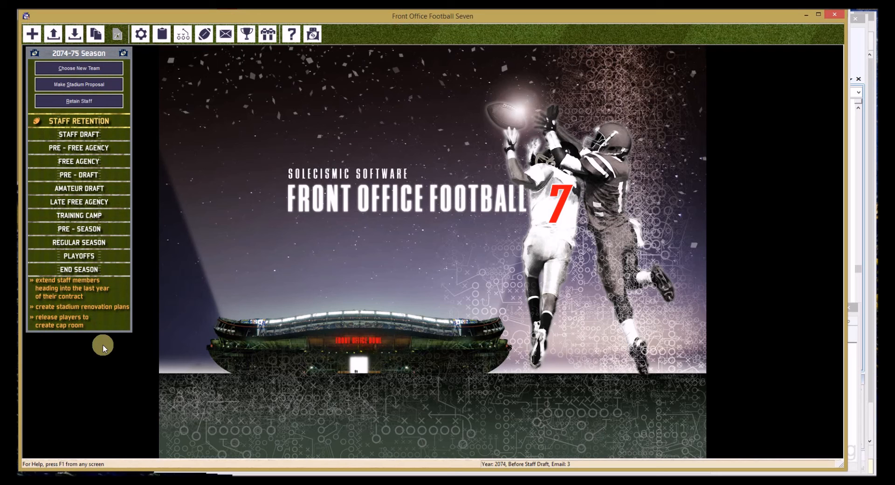
pyautogui.moveTo(57, 462)
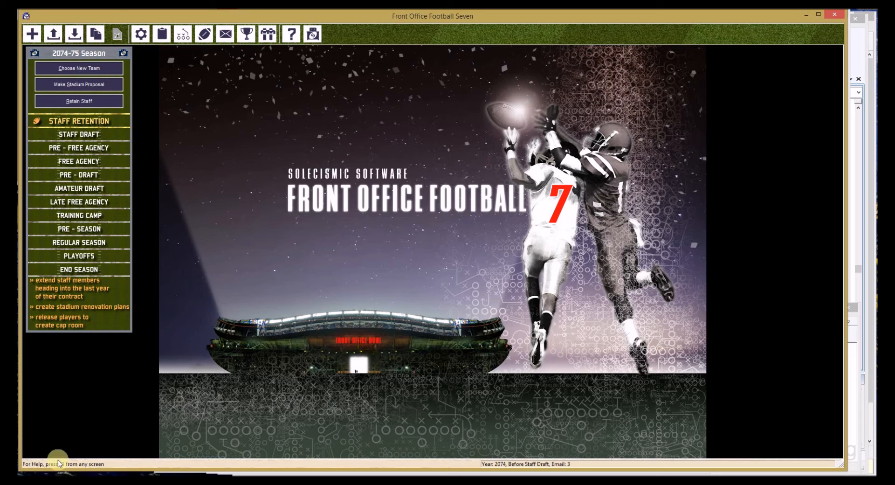
pyautogui.moveTo(198, 207)
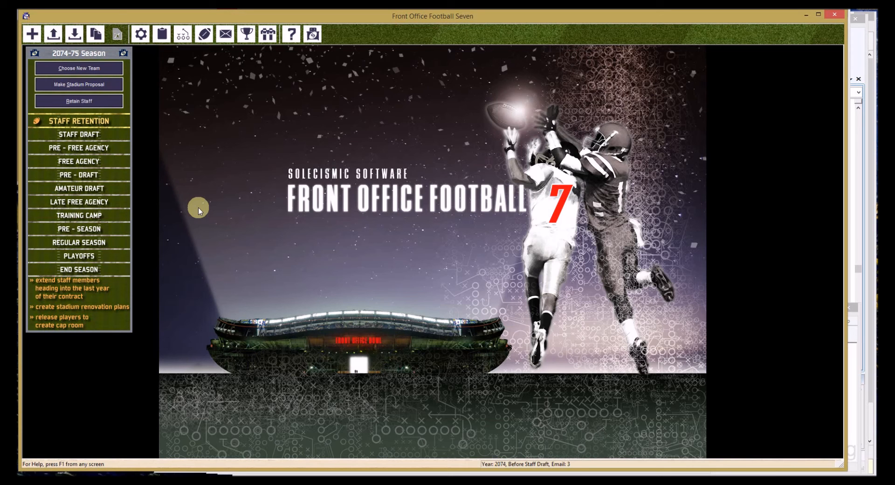
pyautogui.moveTo(258, 191)
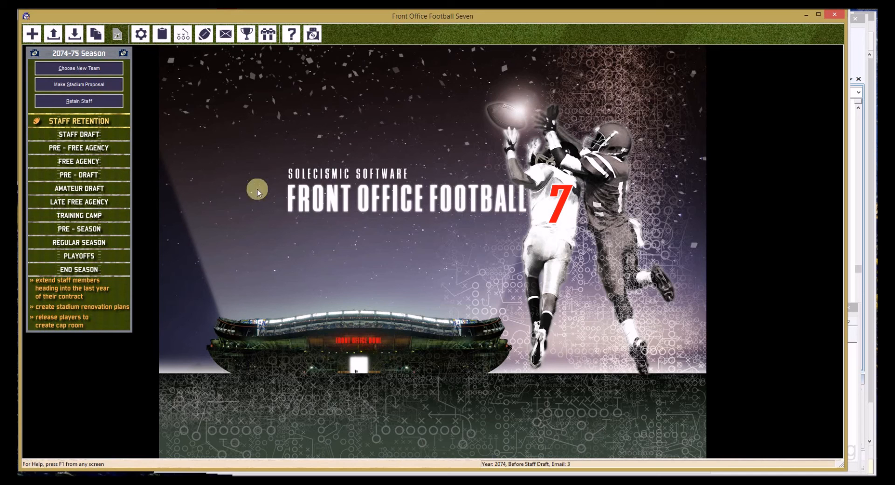
# Show the help file's Introduction topic with the Contents tree of key-concept articles.
pyautogui.click(290, 33)
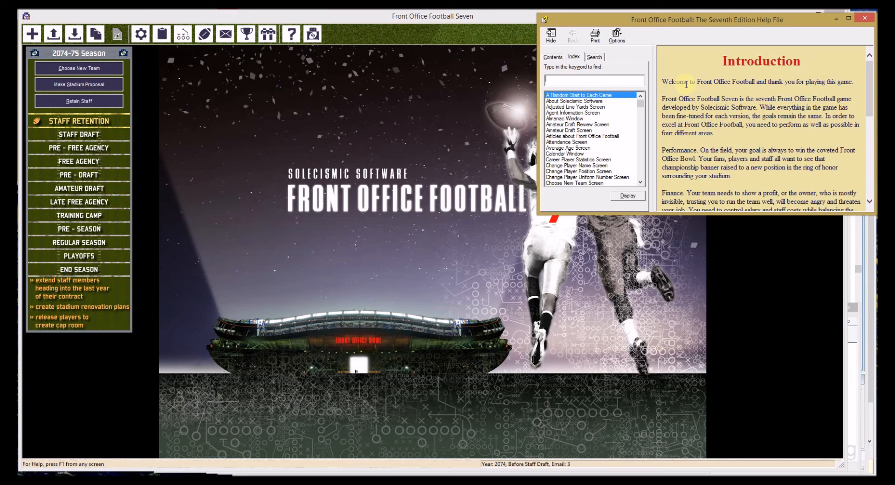
pyautogui.click(551, 57)
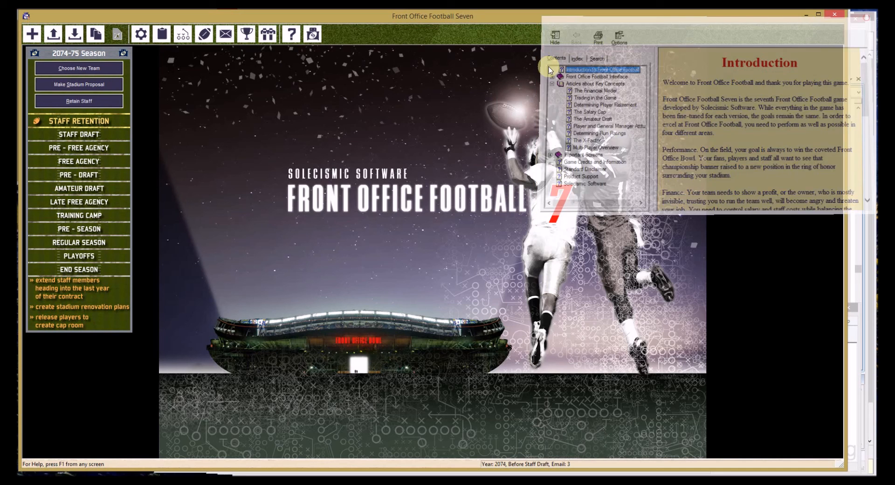
pyautogui.click(856, 17)
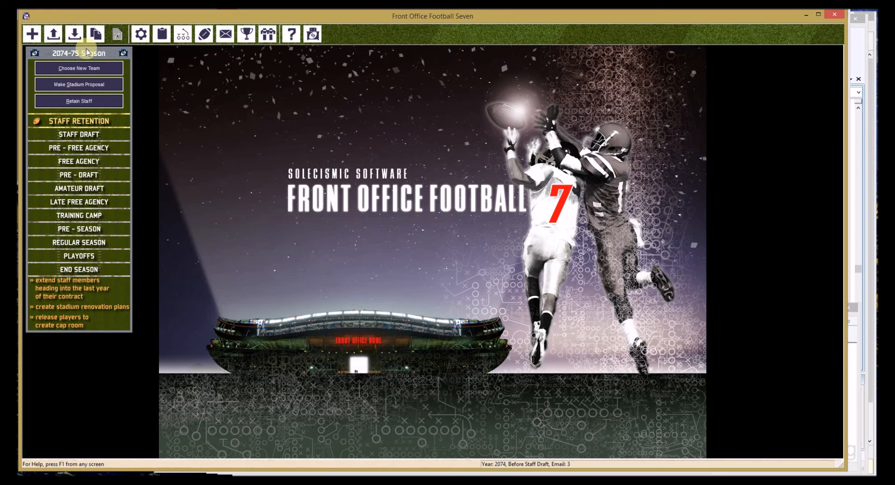
pyautogui.moveTo(31, 33)
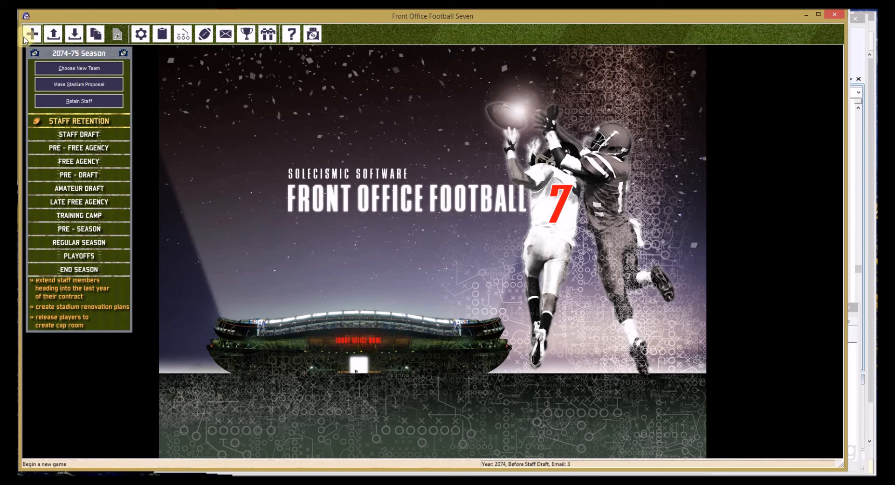
pyautogui.moveTo(95, 34)
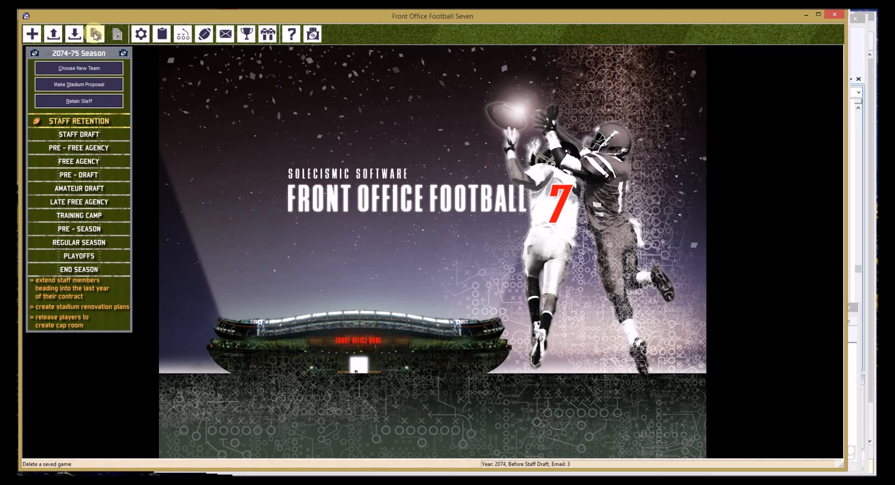
pyautogui.moveTo(116, 33)
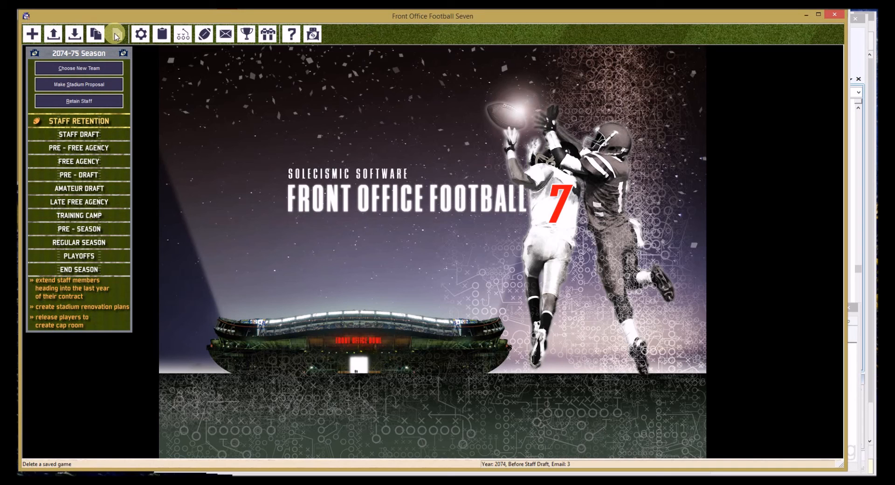
pyautogui.moveTo(32, 35)
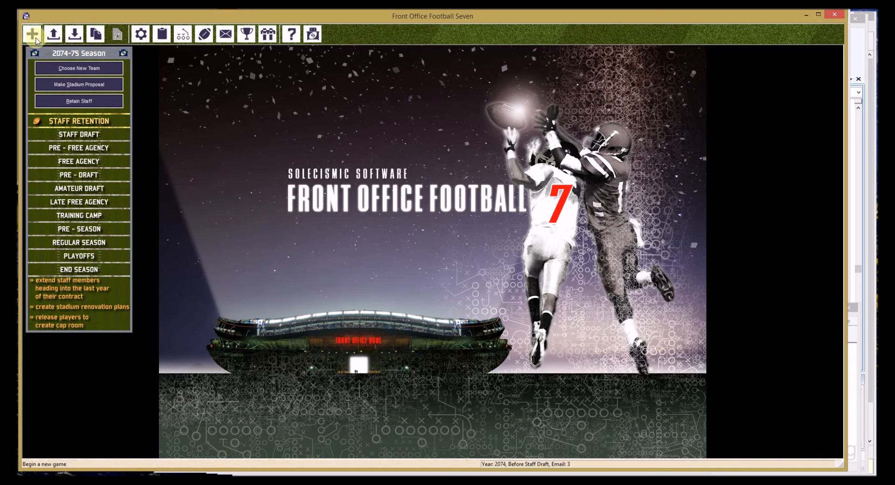
pyautogui.moveTo(53, 34)
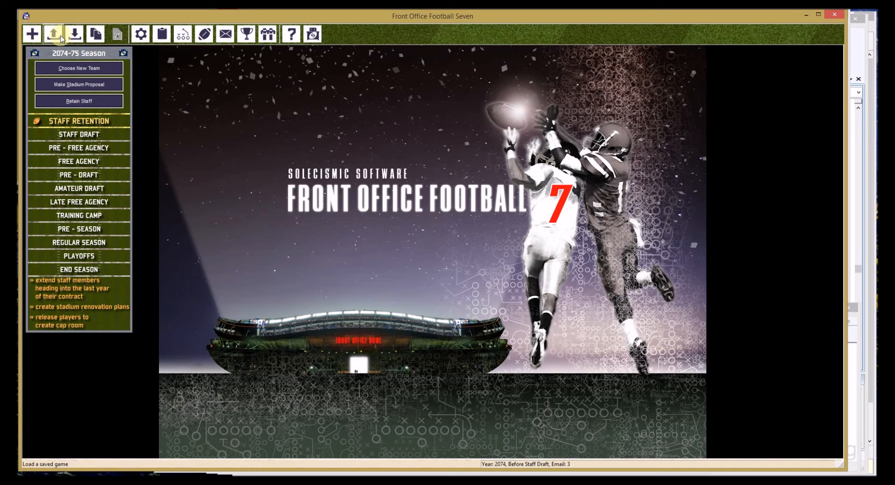
pyautogui.moveTo(73, 33)
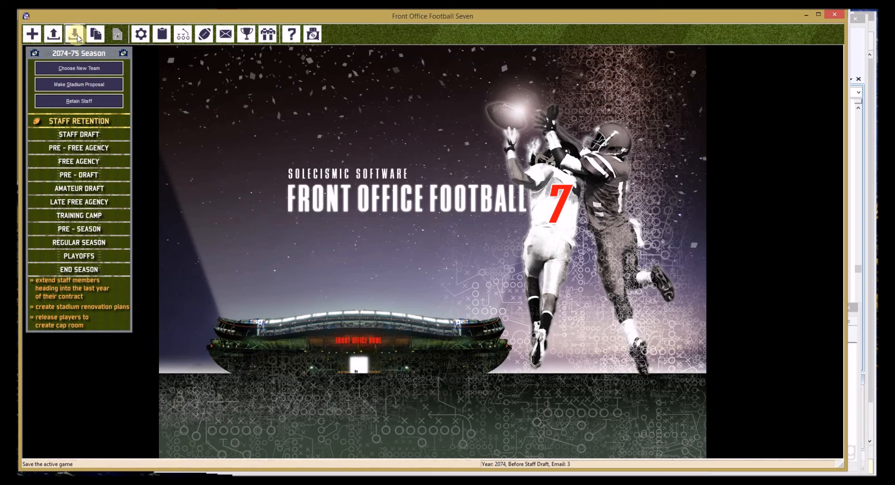
pyautogui.moveTo(97, 34)
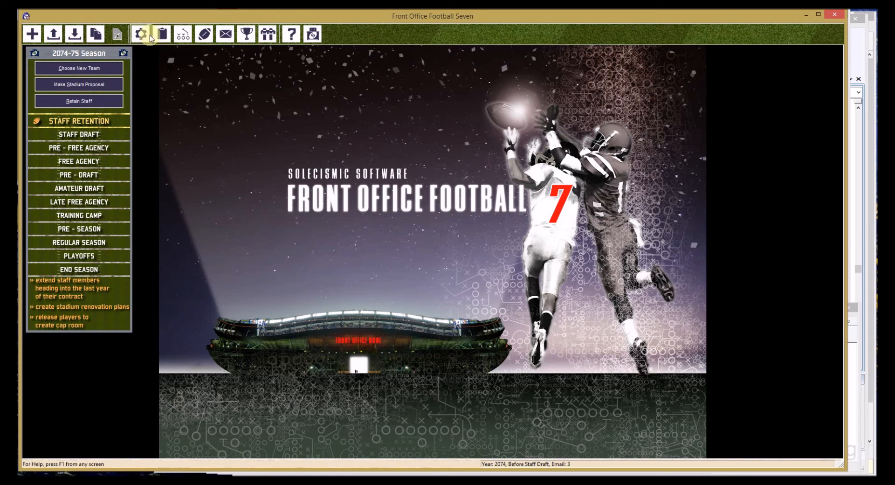
pyautogui.moveTo(204, 35)
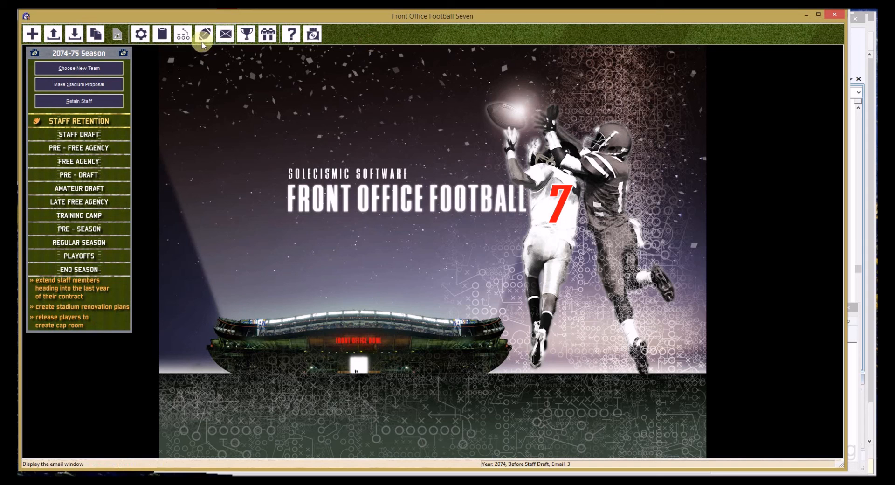
# Show the Game Options and Roster Commands menu panels from the toolbar.
pyautogui.click(140, 33)
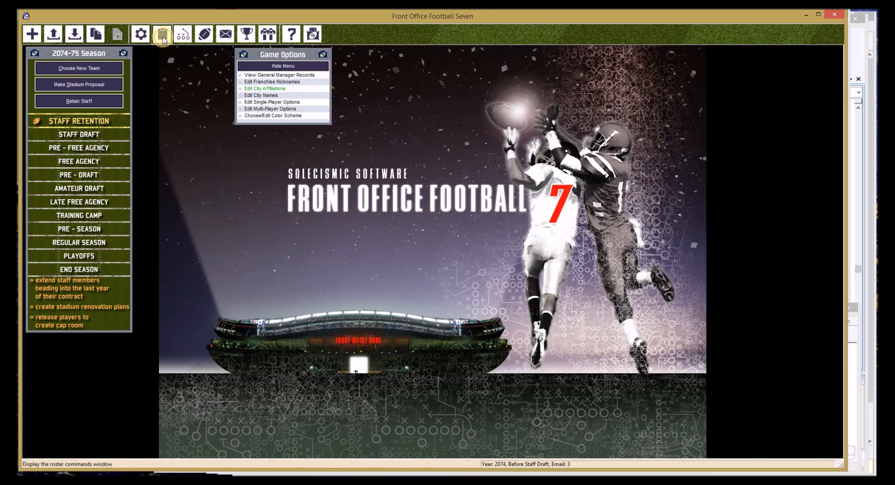
pyautogui.click(162, 34)
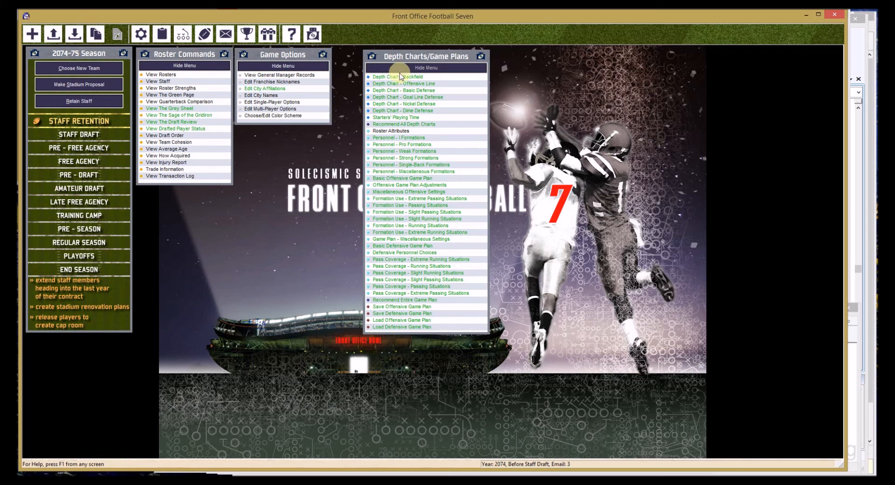
pyautogui.moveTo(417, 239)
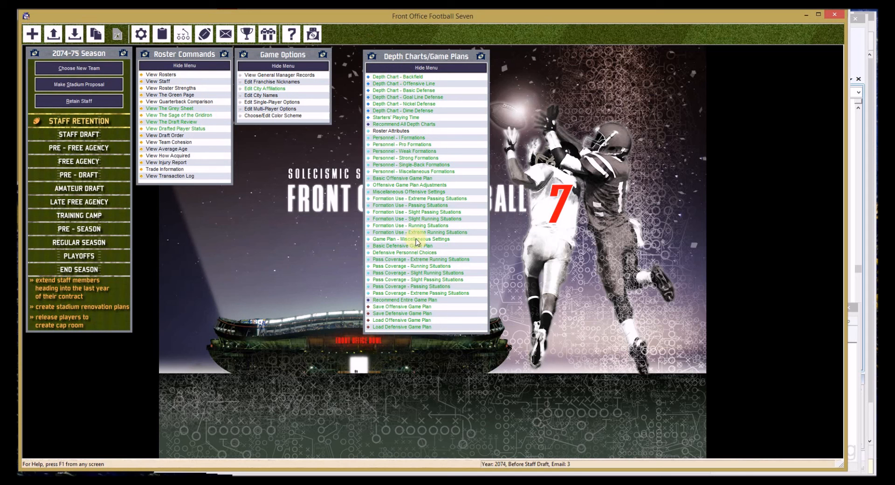
pyautogui.moveTo(409, 134)
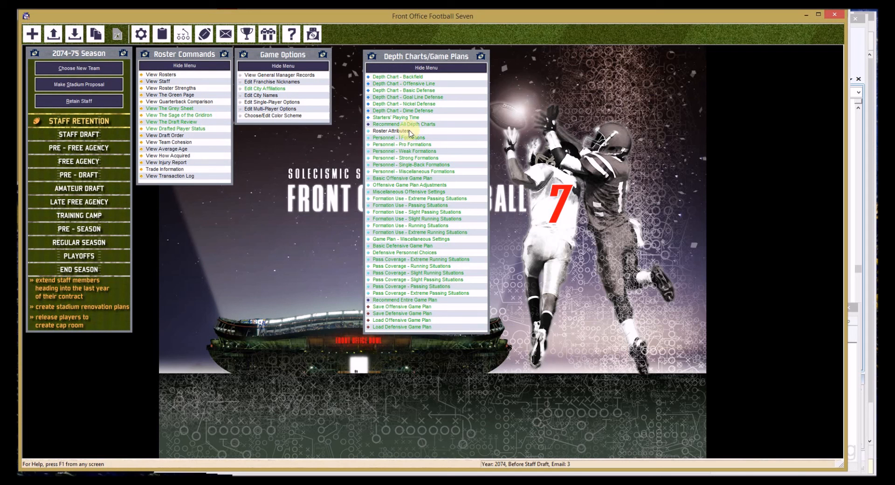
pyautogui.moveTo(410, 90)
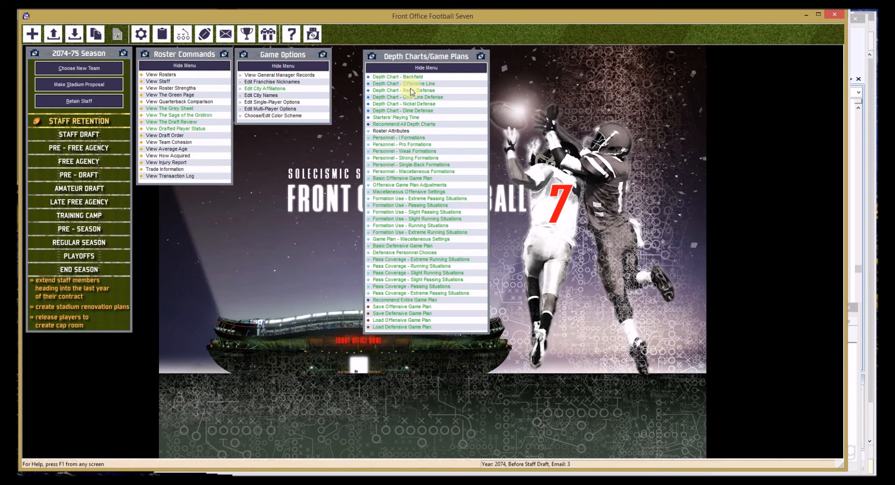
pyautogui.moveTo(280, 111)
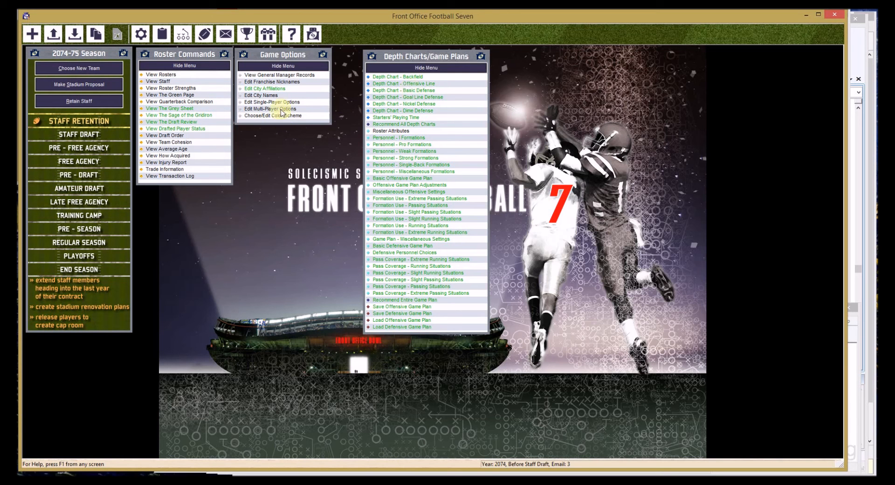
# Bring up Global Game Options via Edit Single-Player Options.
pyautogui.click(272, 102)
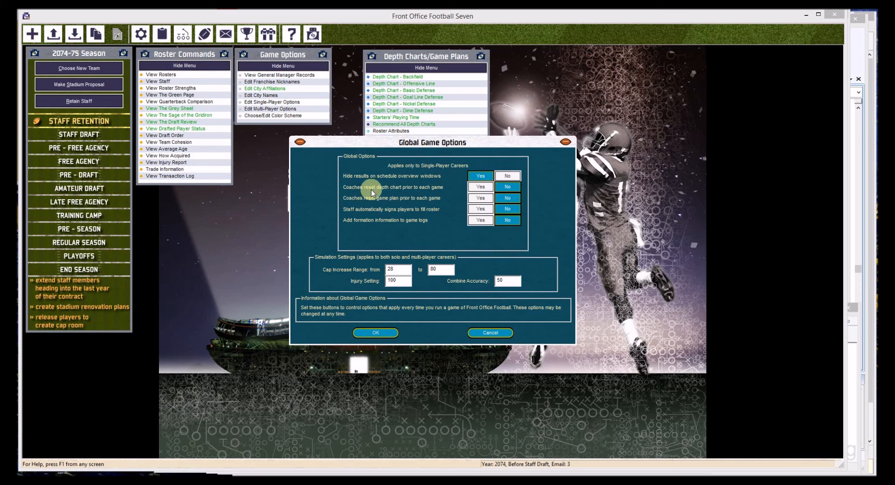
pyautogui.moveTo(372, 201)
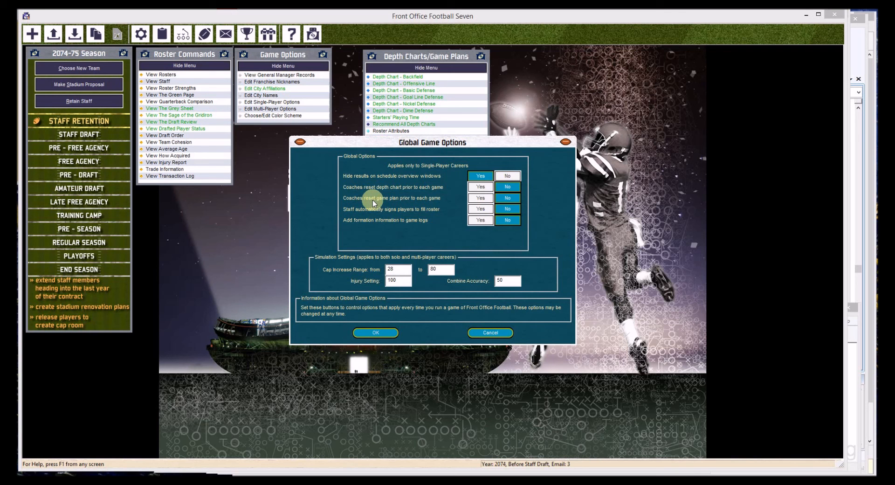
pyautogui.moveTo(463, 293)
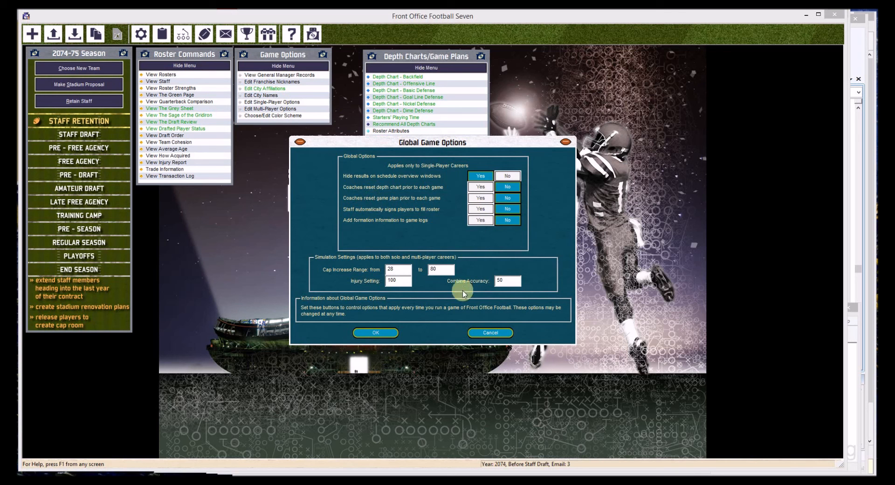
pyautogui.moveTo(444, 137)
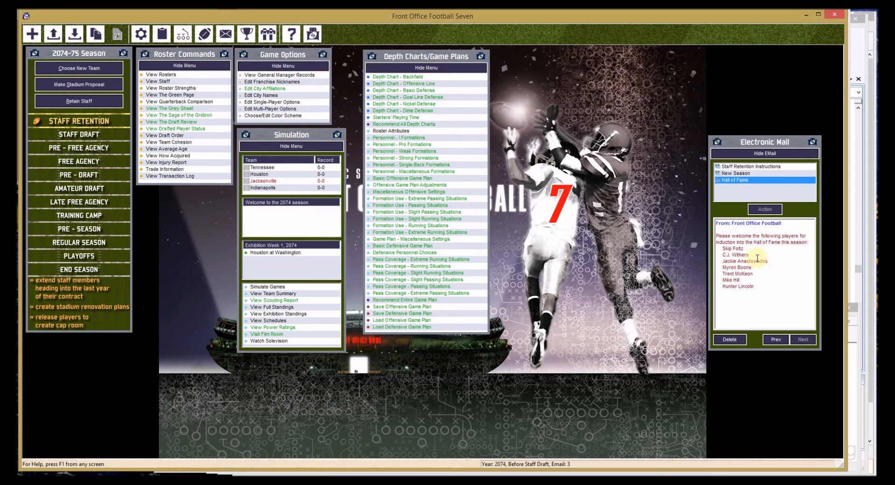
pyautogui.moveTo(788, 270)
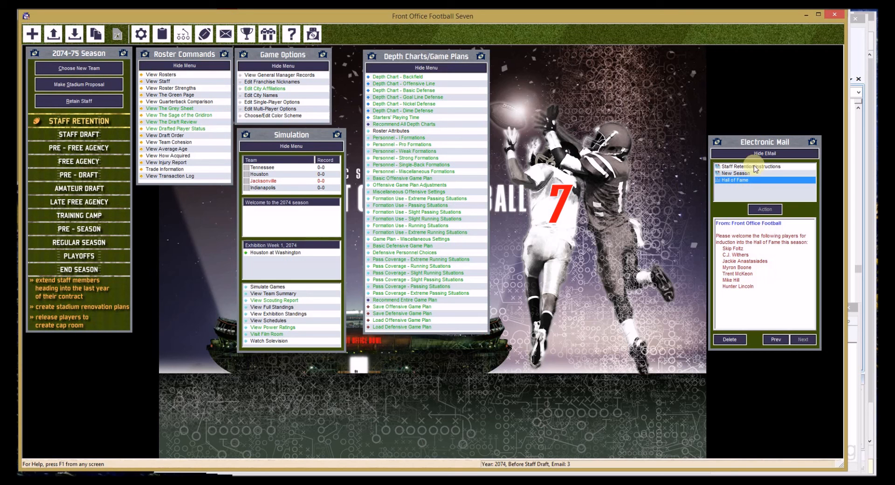
# Read the Staff Retention Instructions message in the Electronic Mail panel.
pyautogui.click(760, 166)
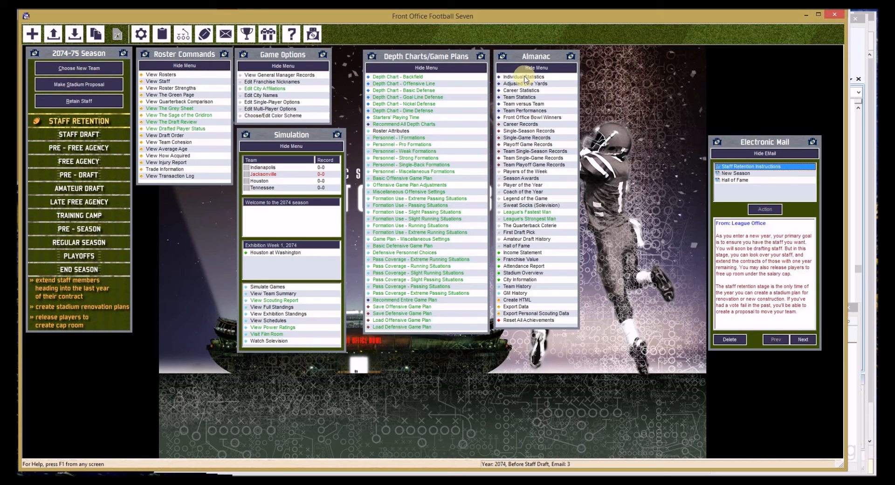
pyautogui.moveTo(530, 169)
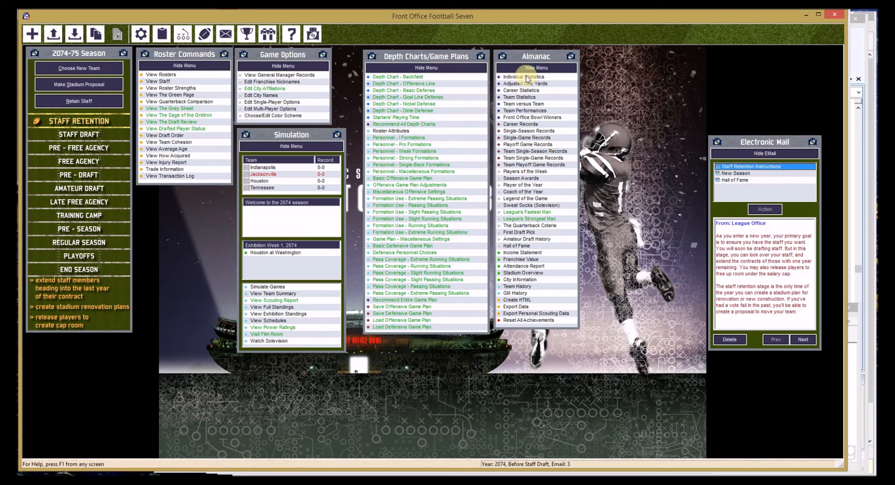
pyautogui.moveTo(377, 77)
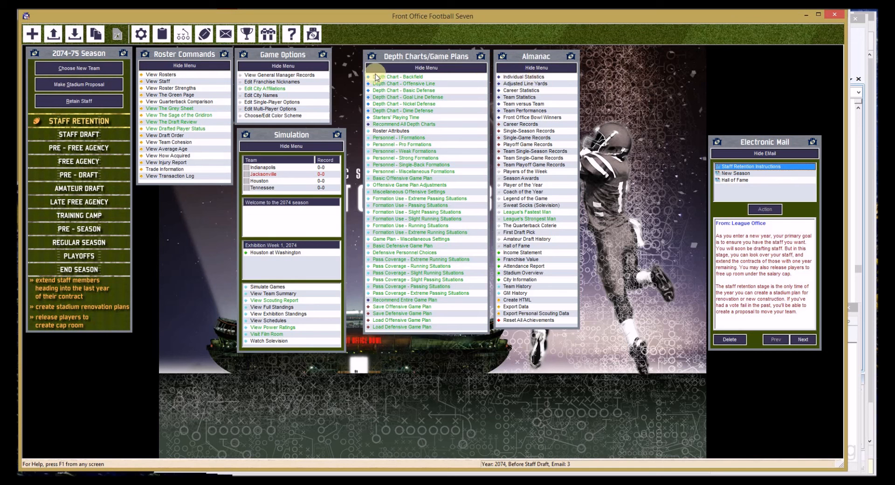
# Show the Multi-Player menu listing commissioner and participant functions.
pyautogui.click(268, 34)
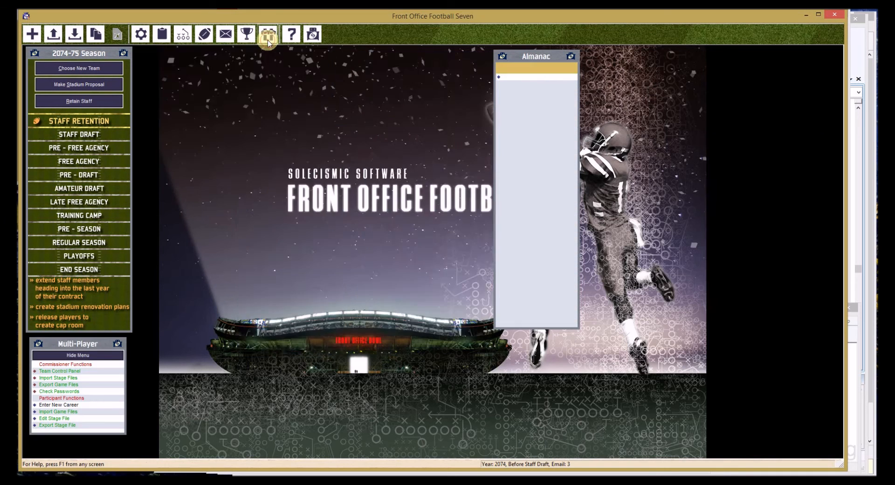
pyautogui.click(268, 33)
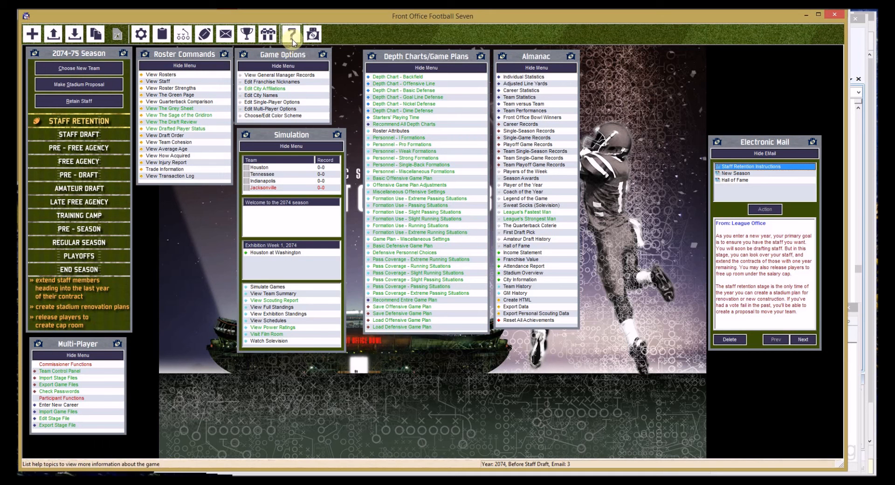
pyautogui.click(291, 33)
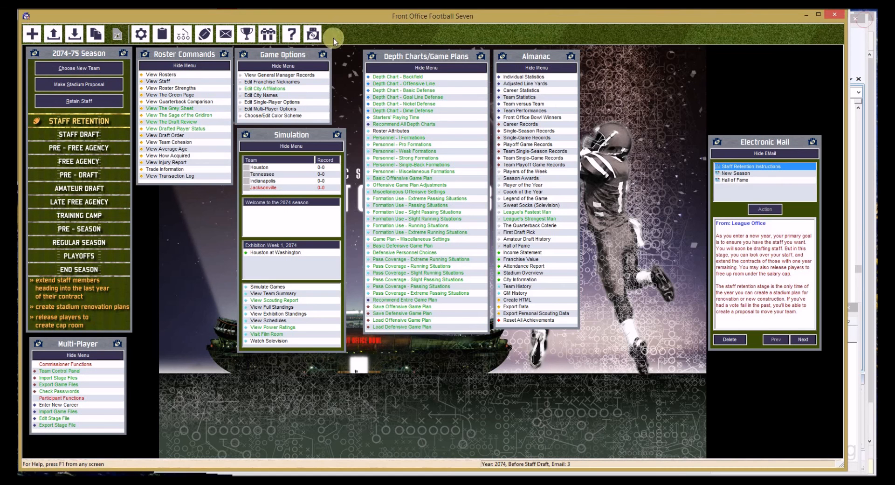
pyautogui.click(312, 34)
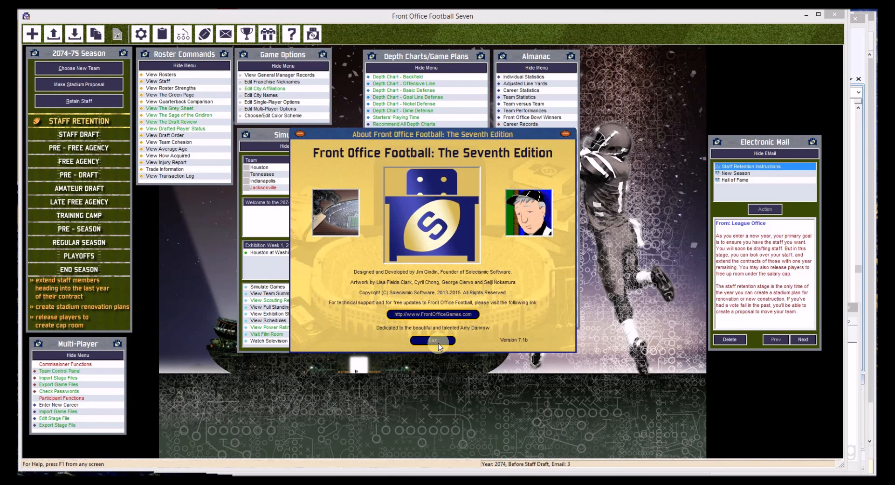
pyautogui.click(432, 339)
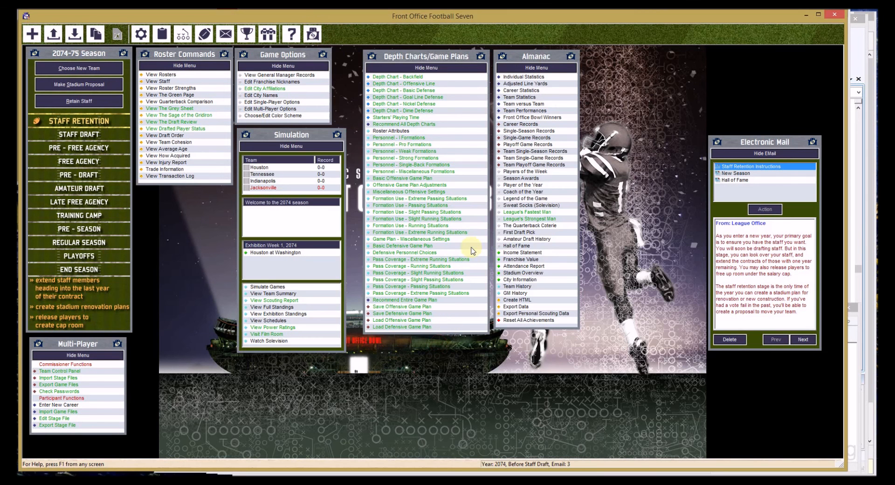
pyautogui.moveTo(412, 206)
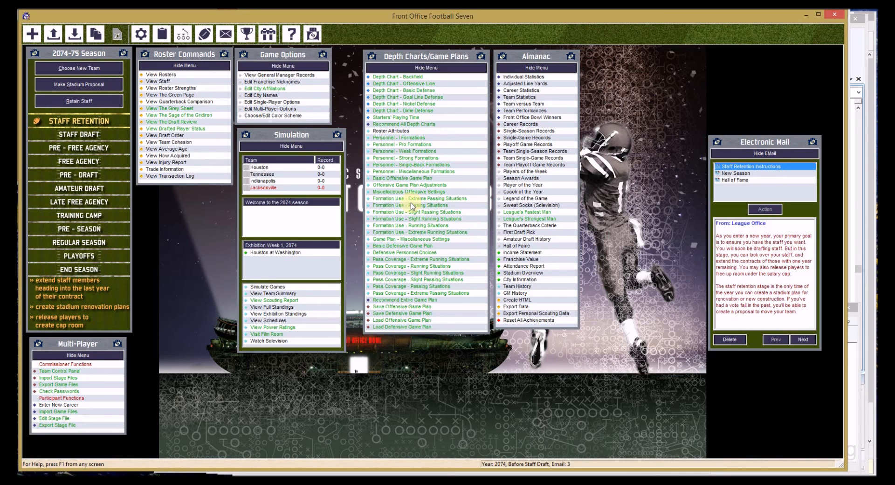